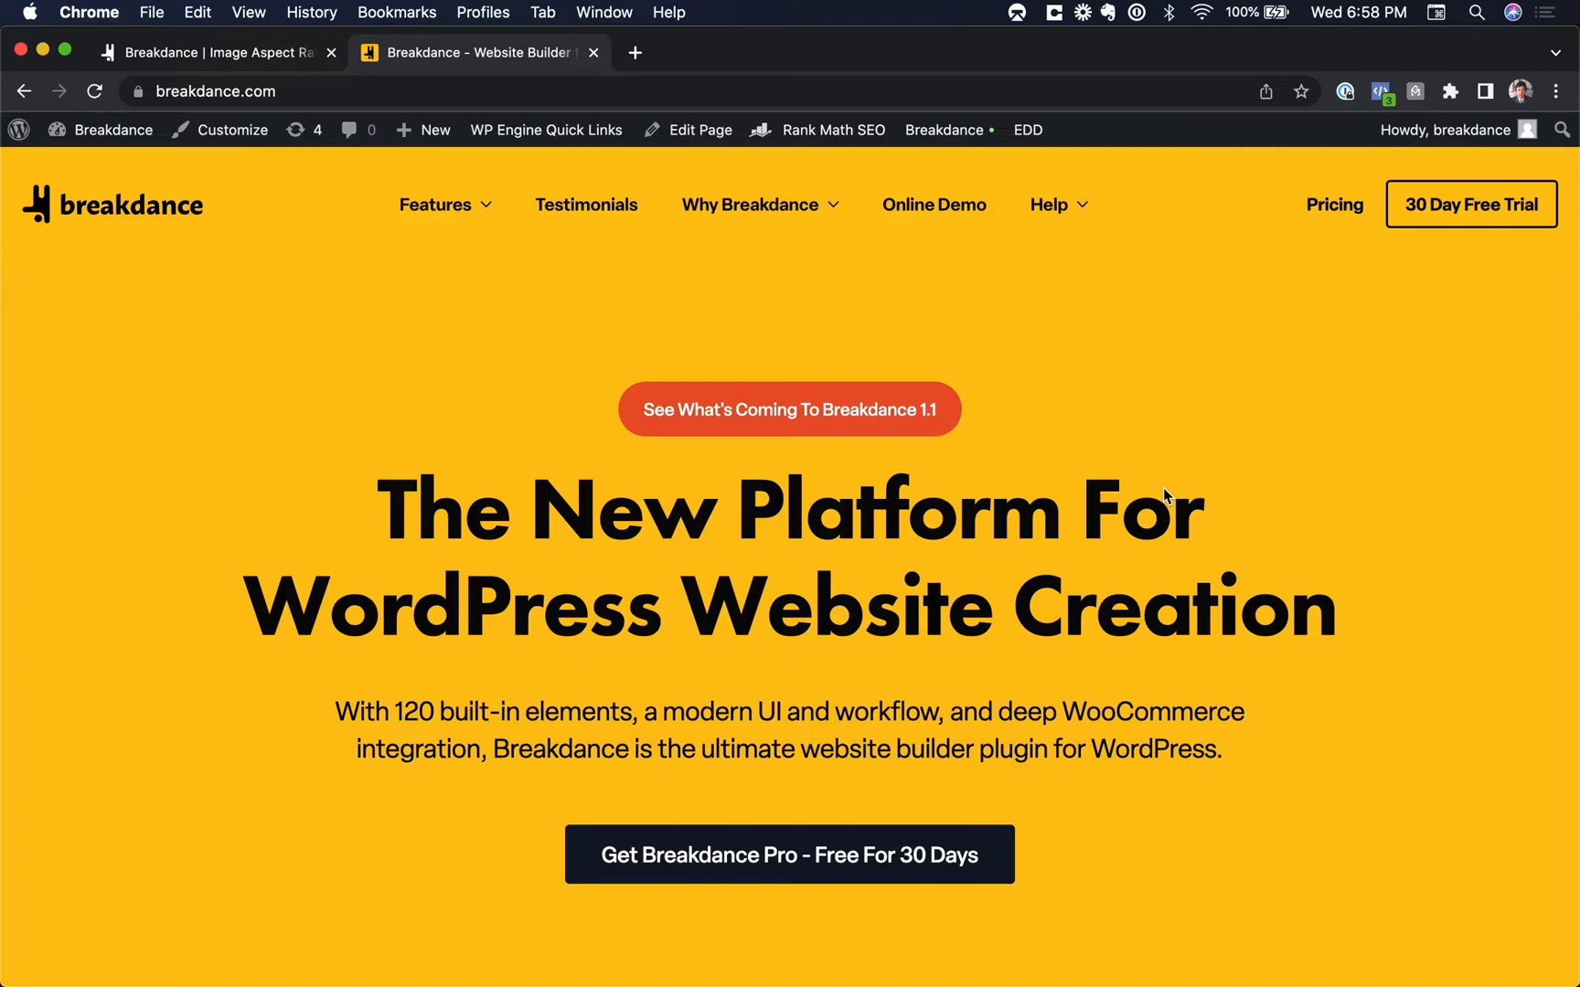
pyautogui.moveTo(1128, 320)
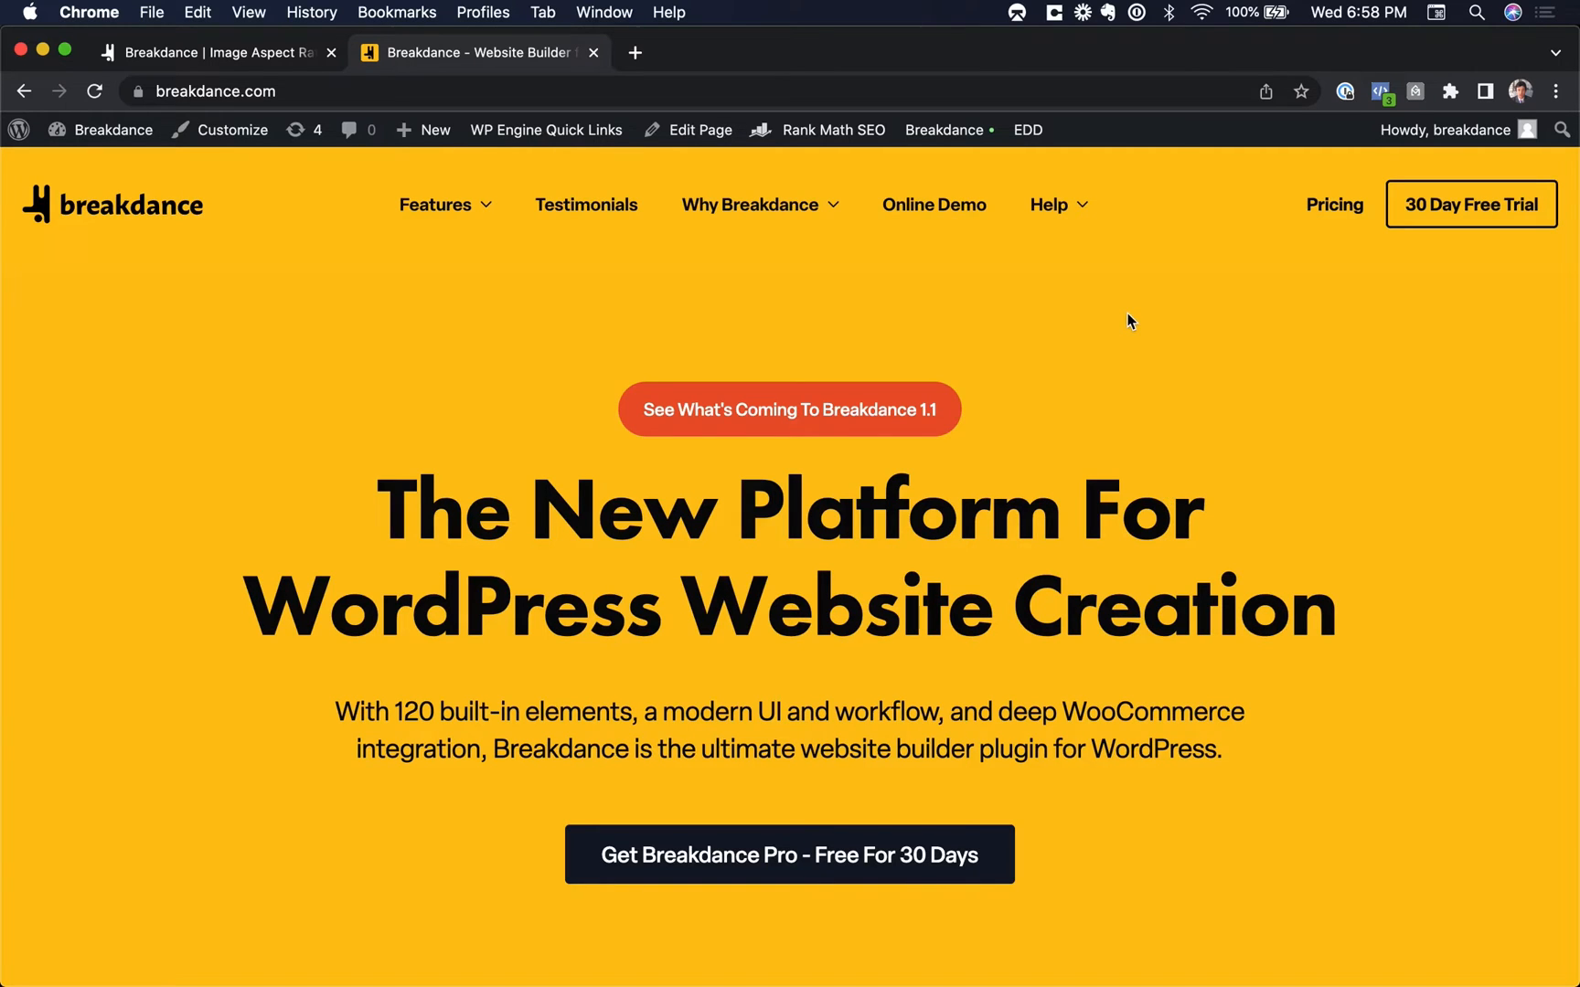
pyautogui.moveTo(629, 407)
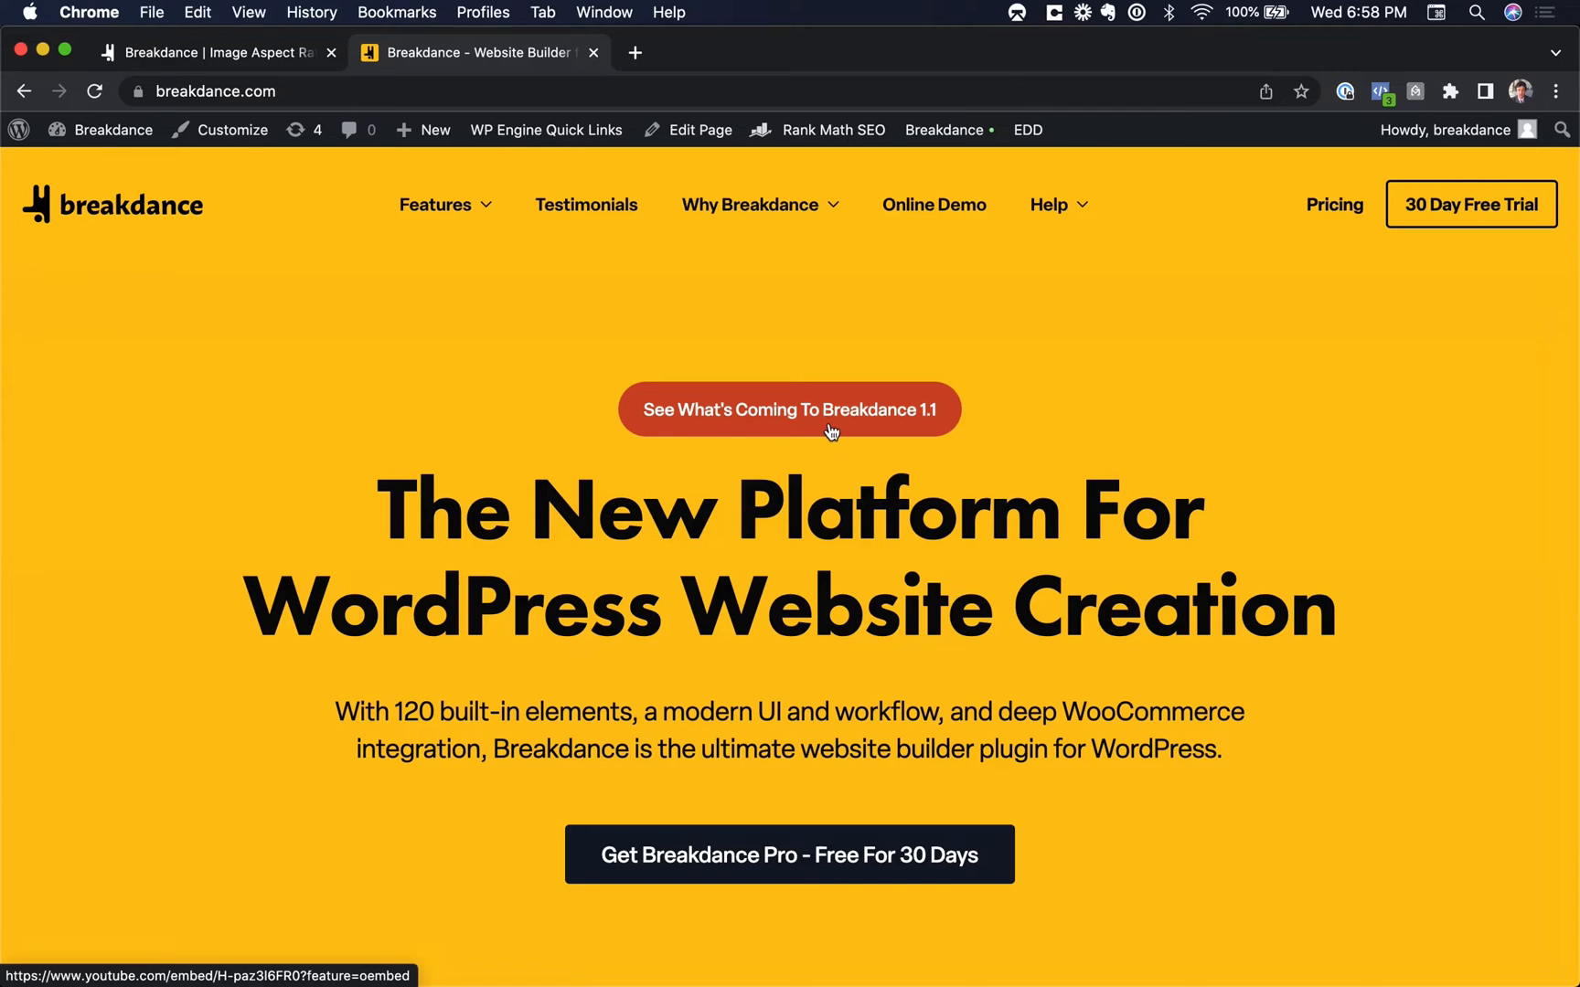
# Step: Launch the Breakdance 1.1 feature video in a lightbox from the orange pill link
pyautogui.click(788, 409)
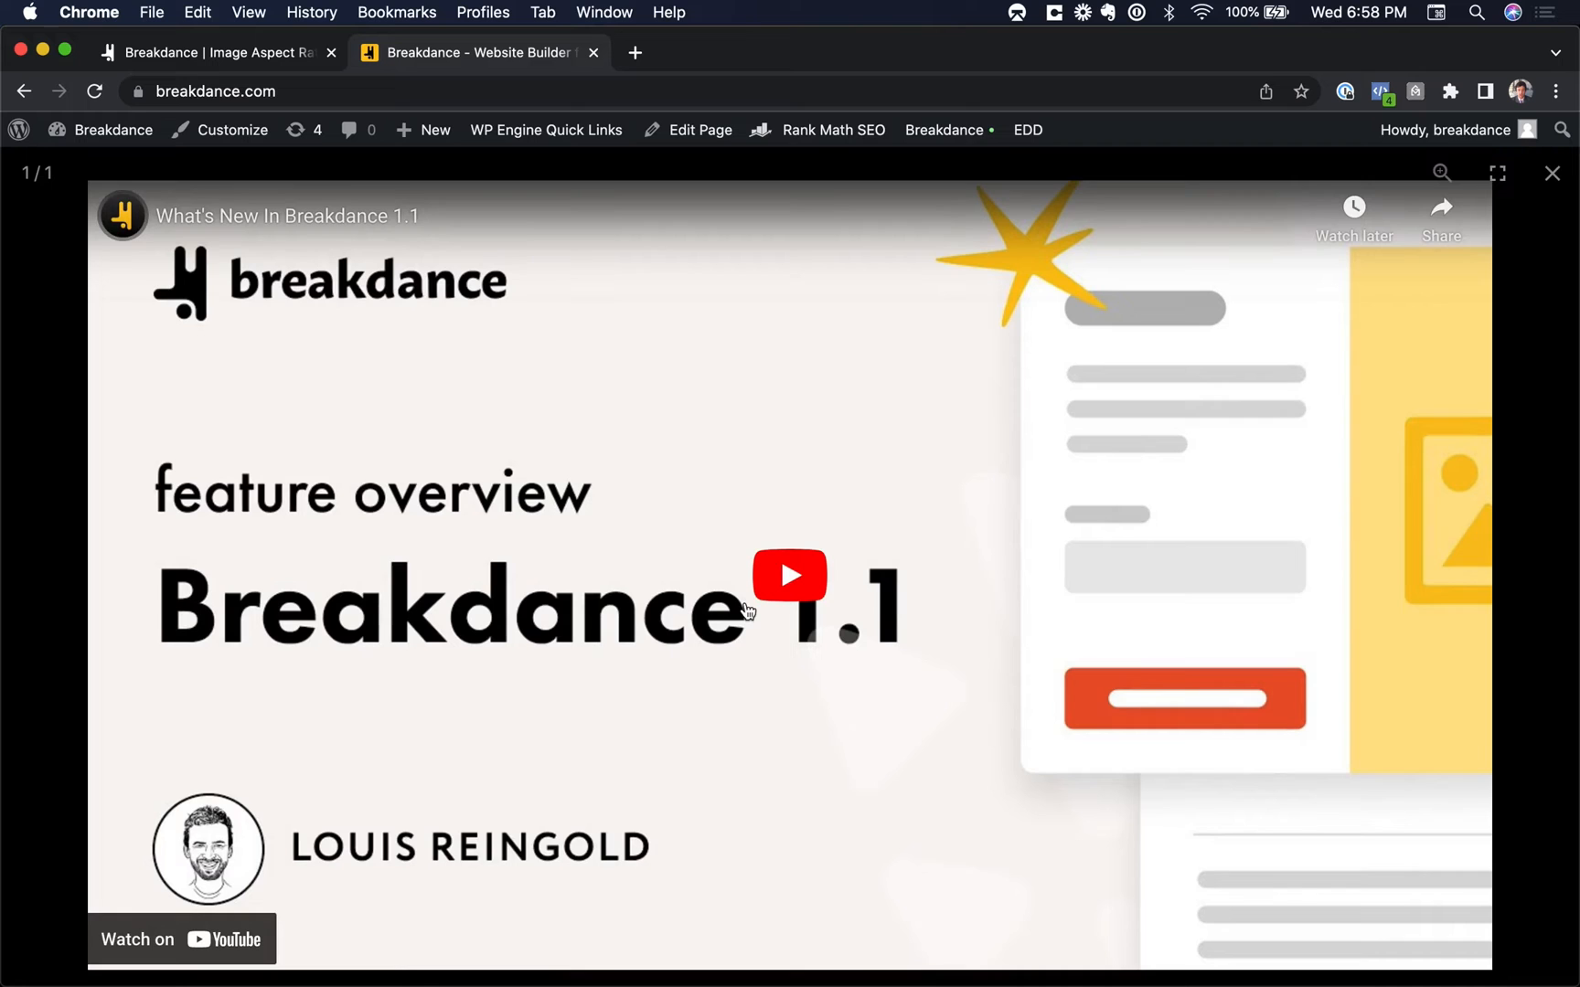
pyautogui.moveTo(768, 587)
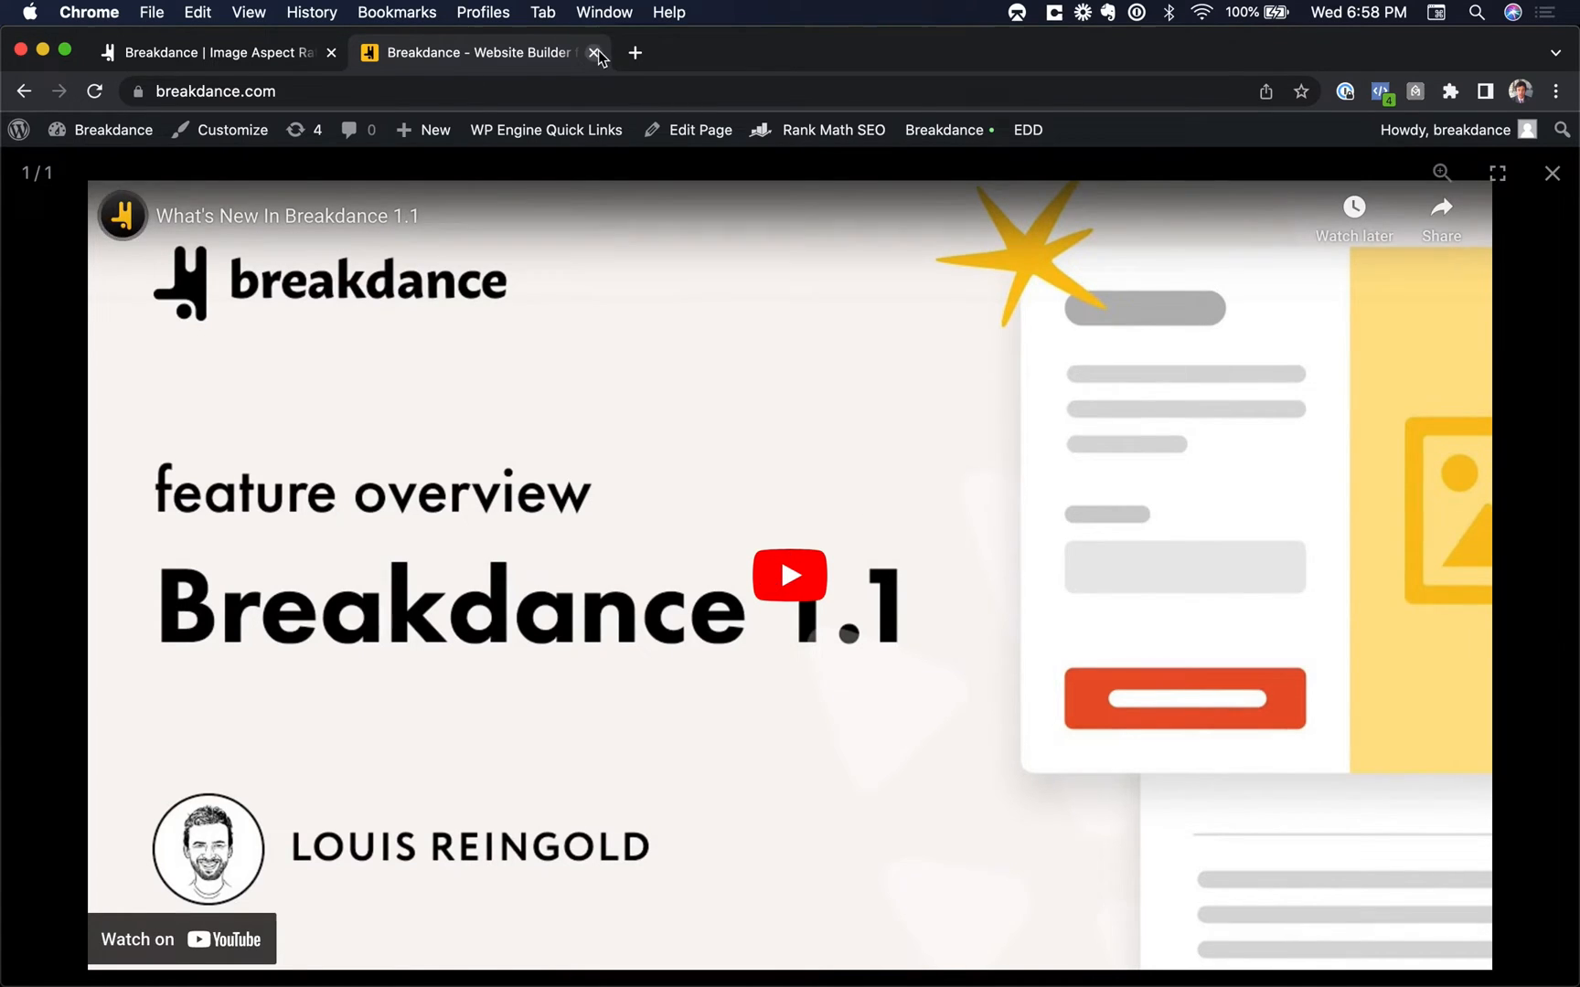
# Step: Return to the builder and add a Button element beneath the hero text
pyautogui.click(596, 53)
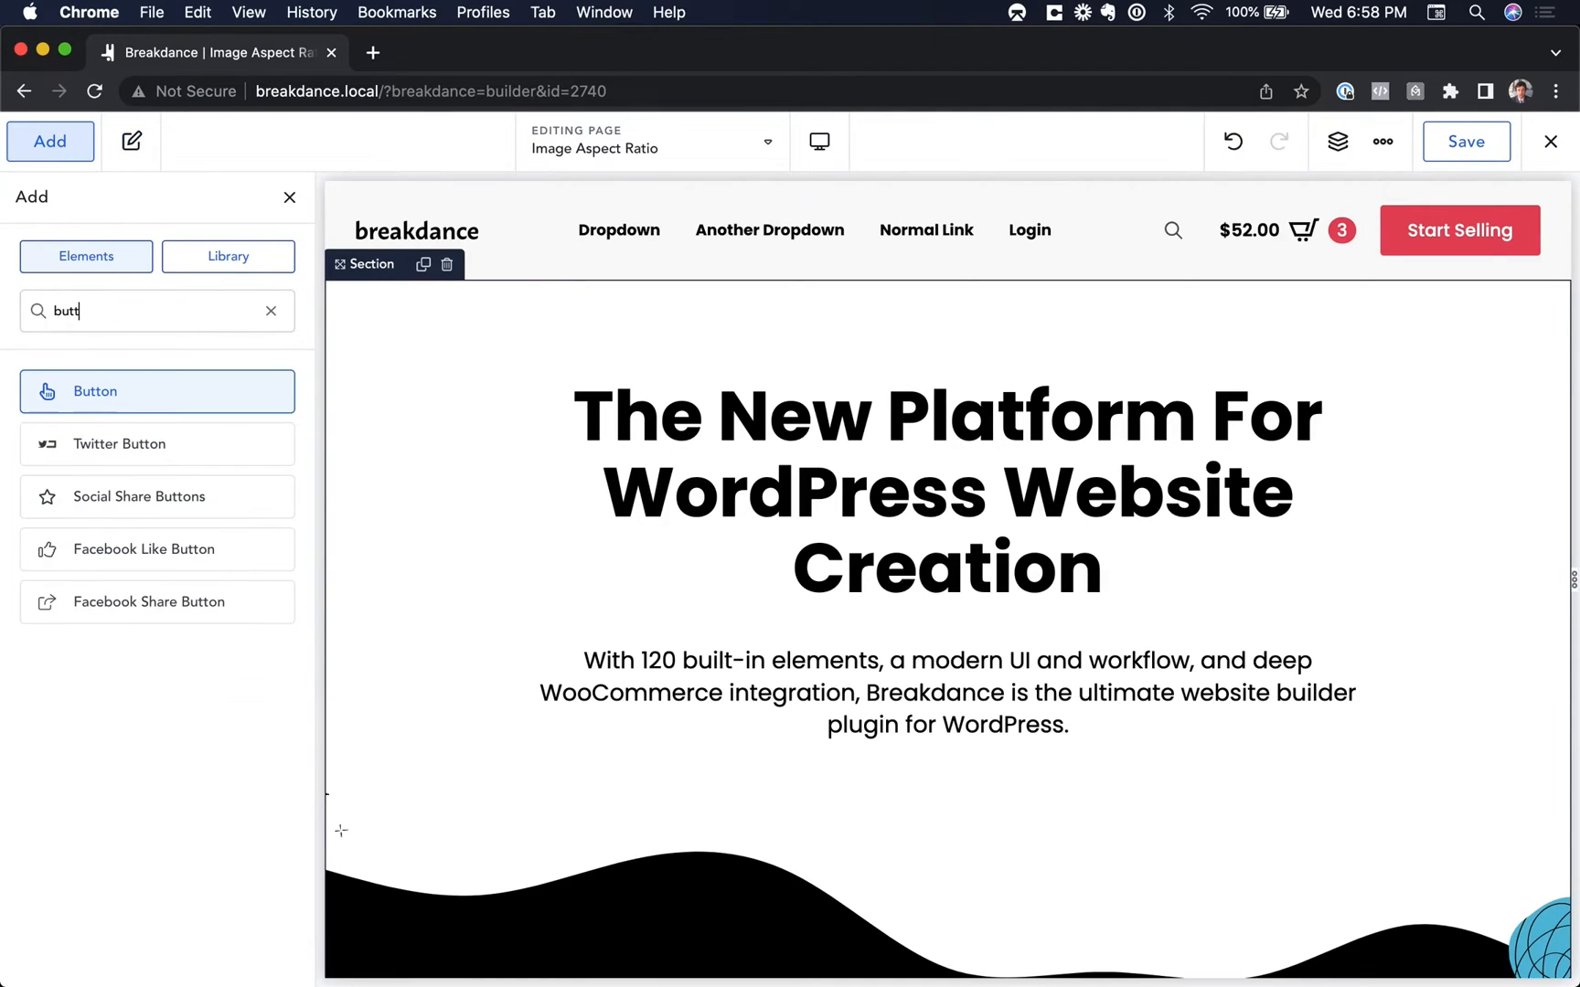
pyautogui.moveTo(106, 391)
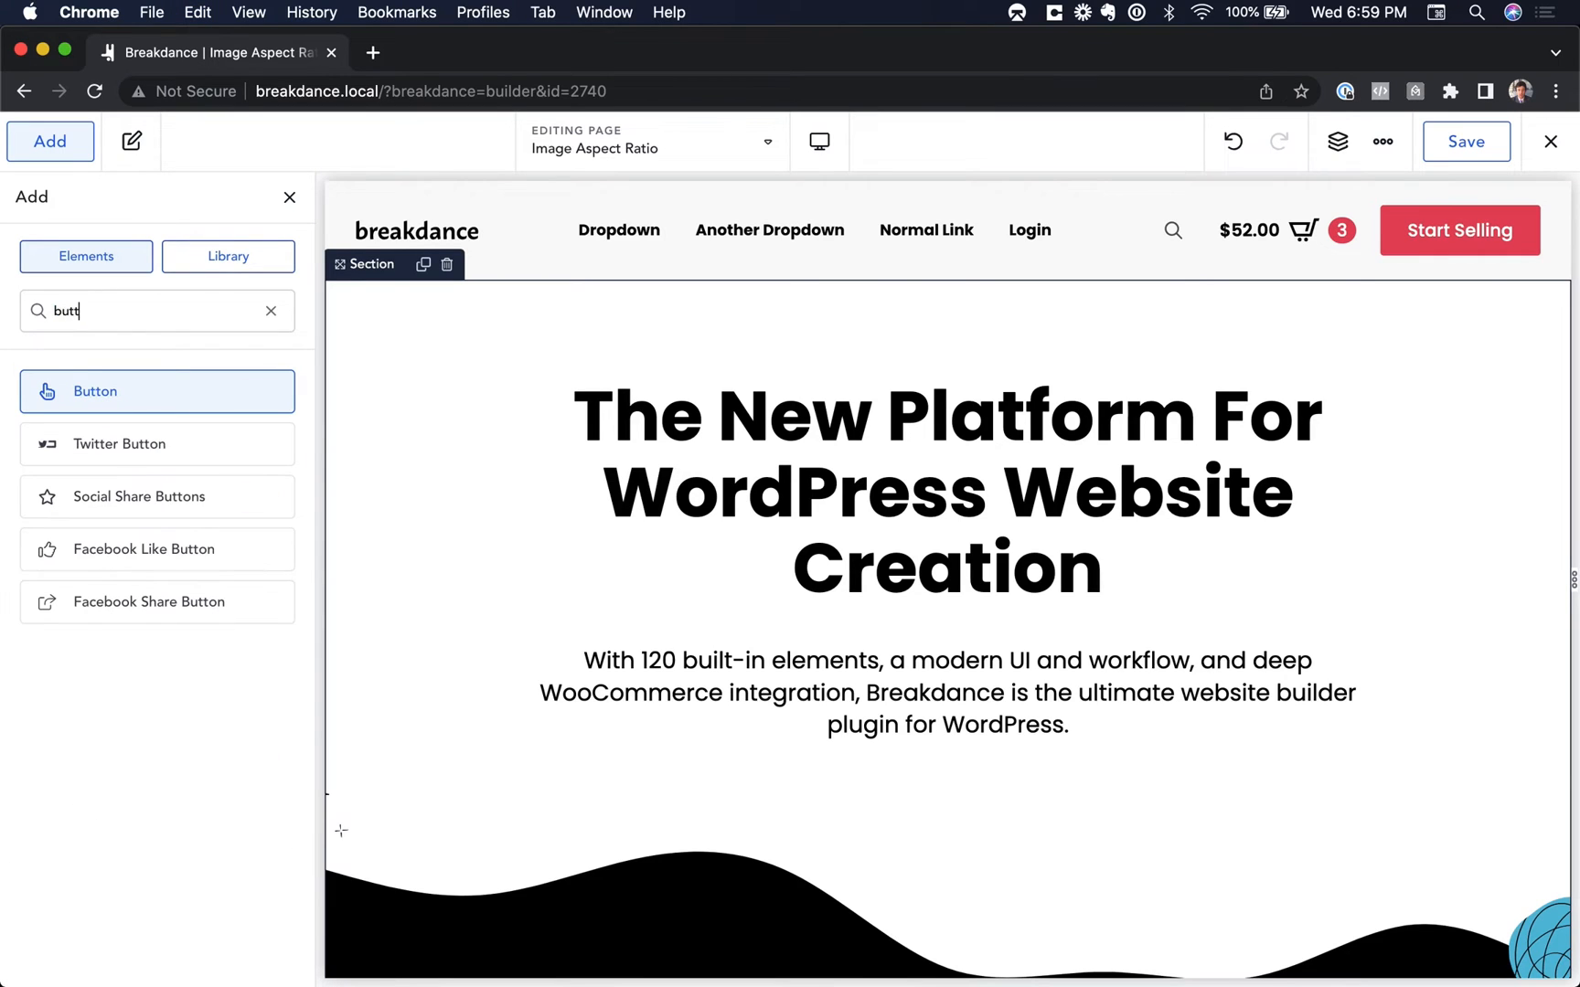
pyautogui.click(155, 391)
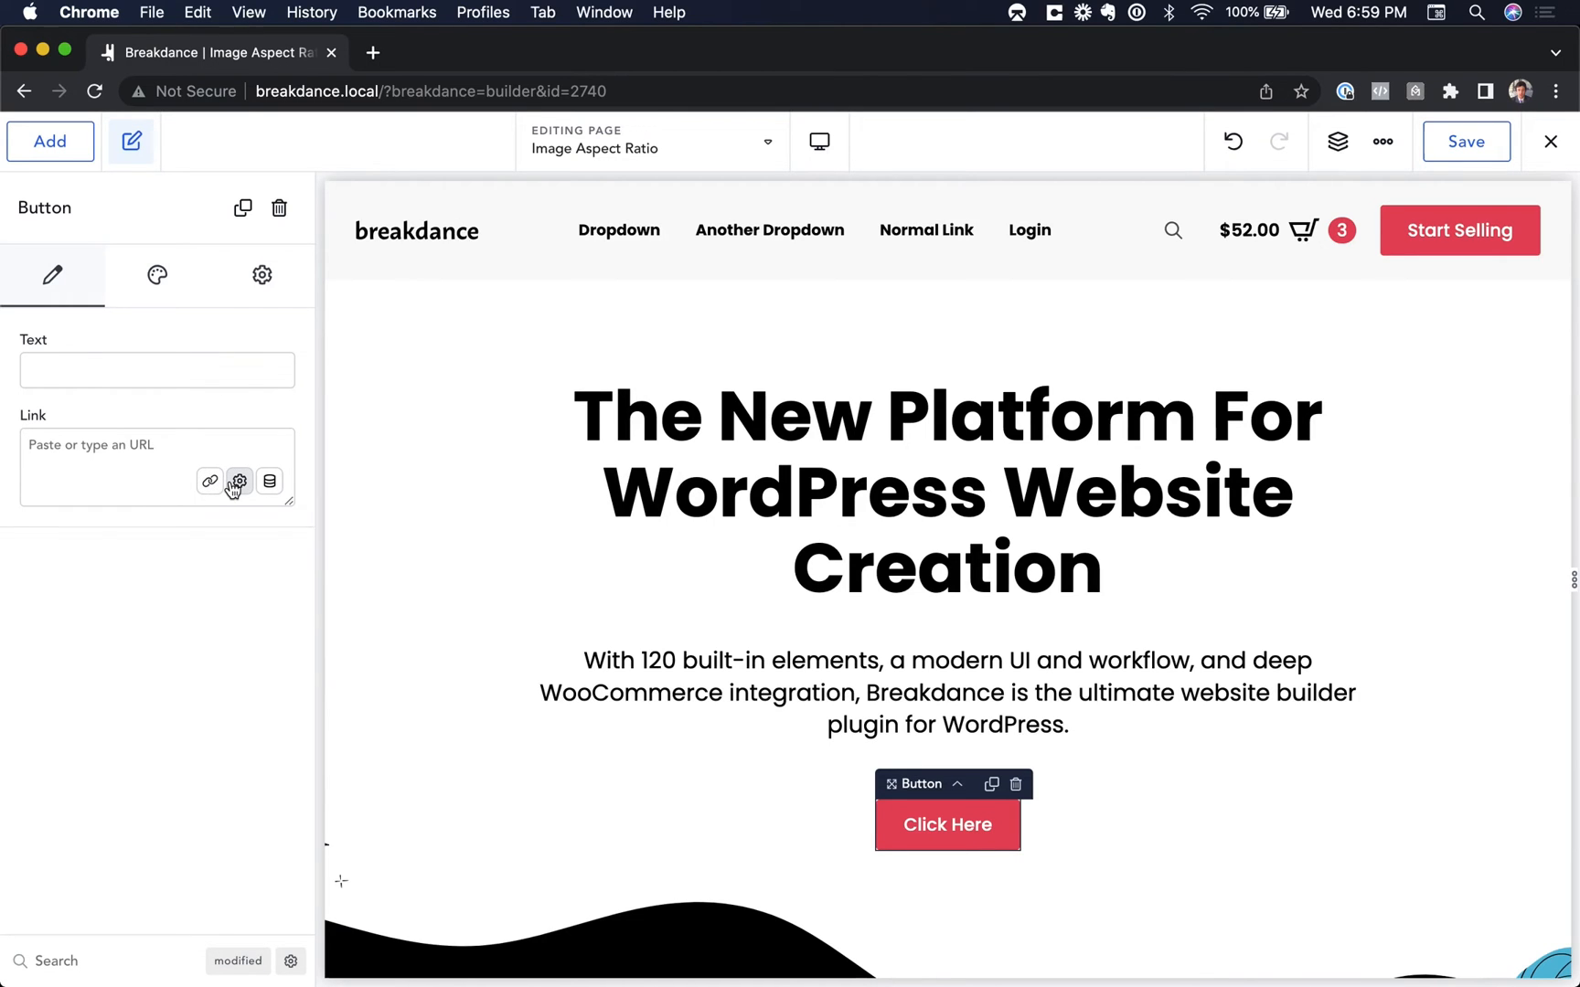
# Step: Set the button link type to Lightbox with video content instead of an image
pyautogui.click(239, 481)
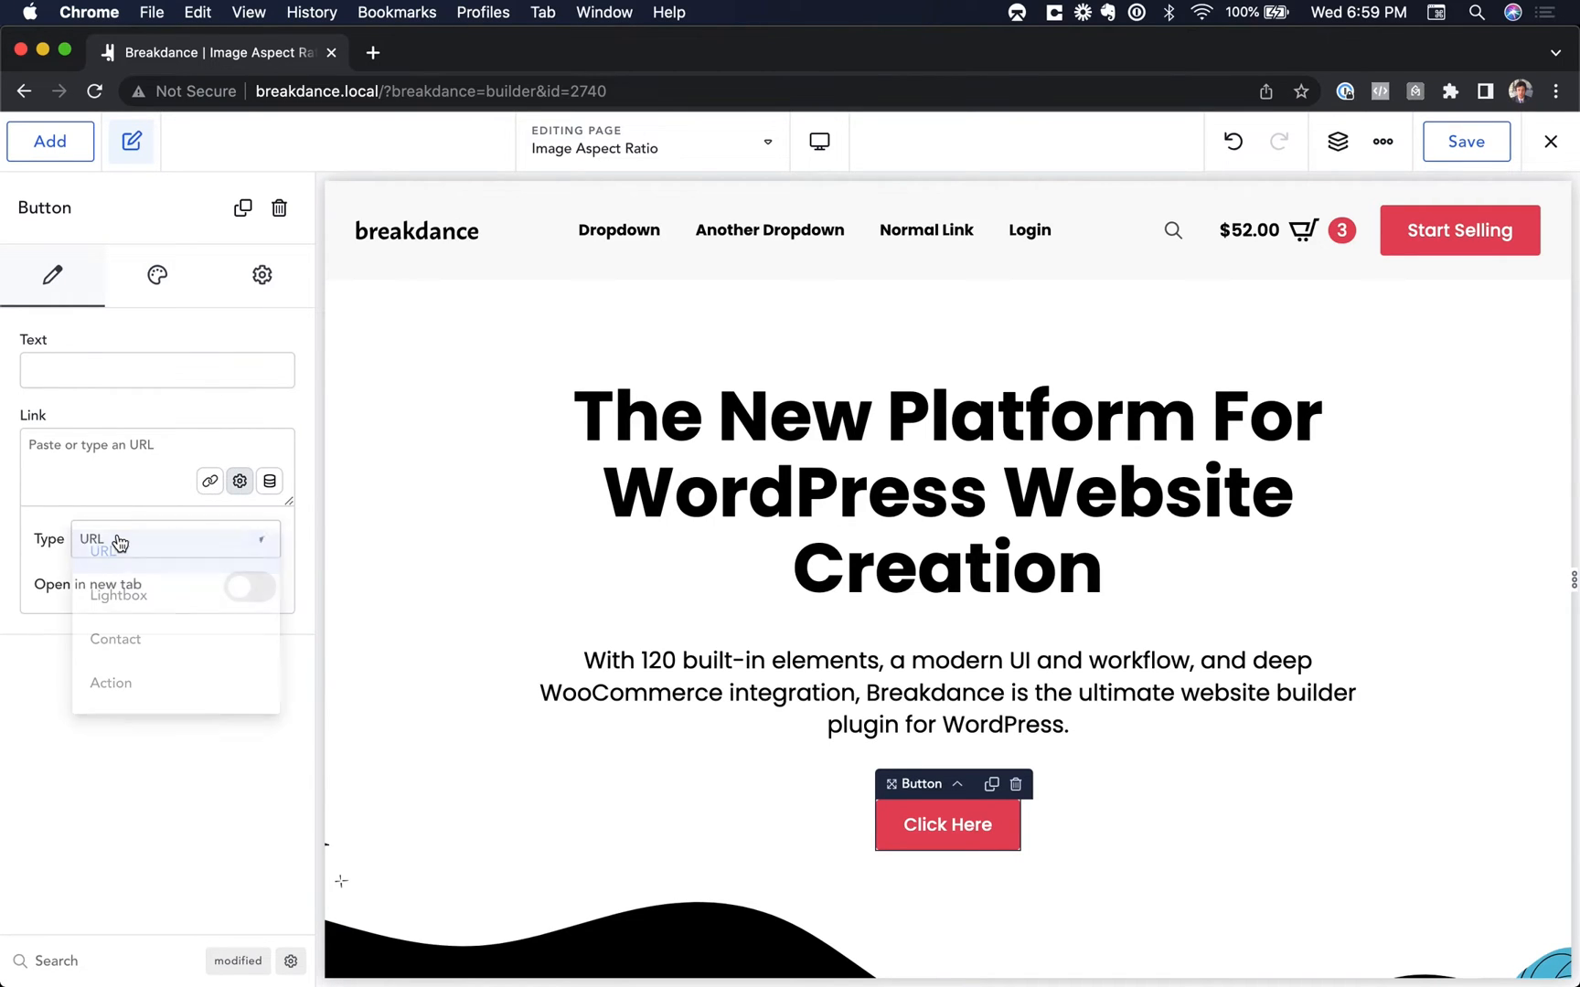
pyautogui.click(117, 594)
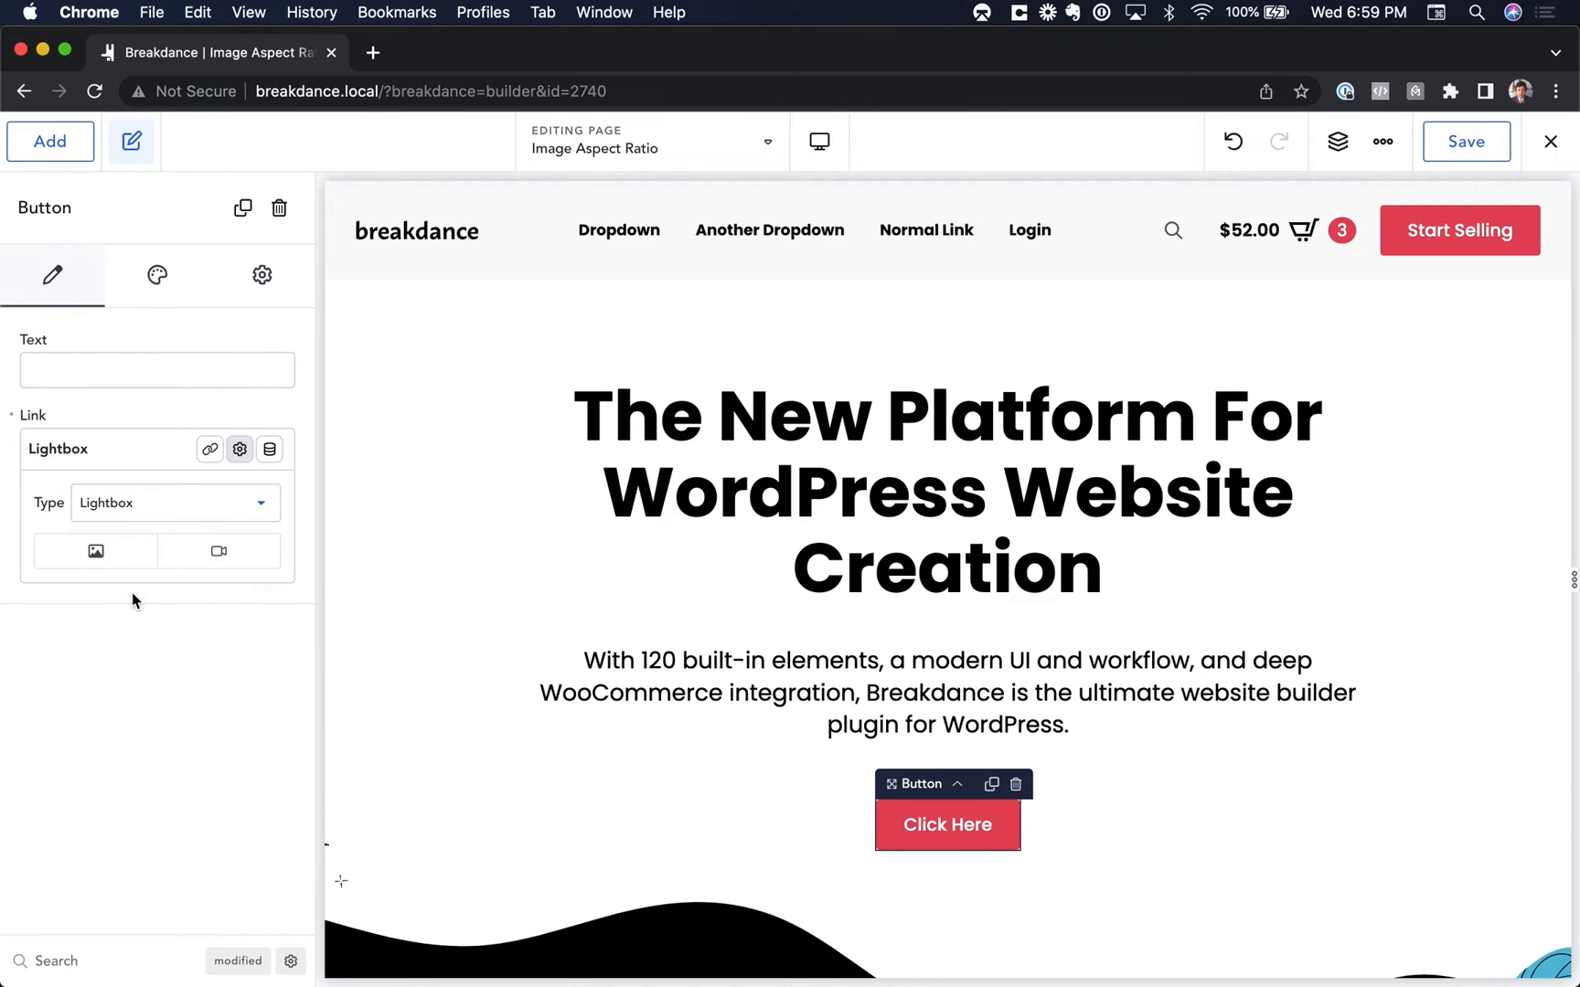
pyautogui.click(95, 550)
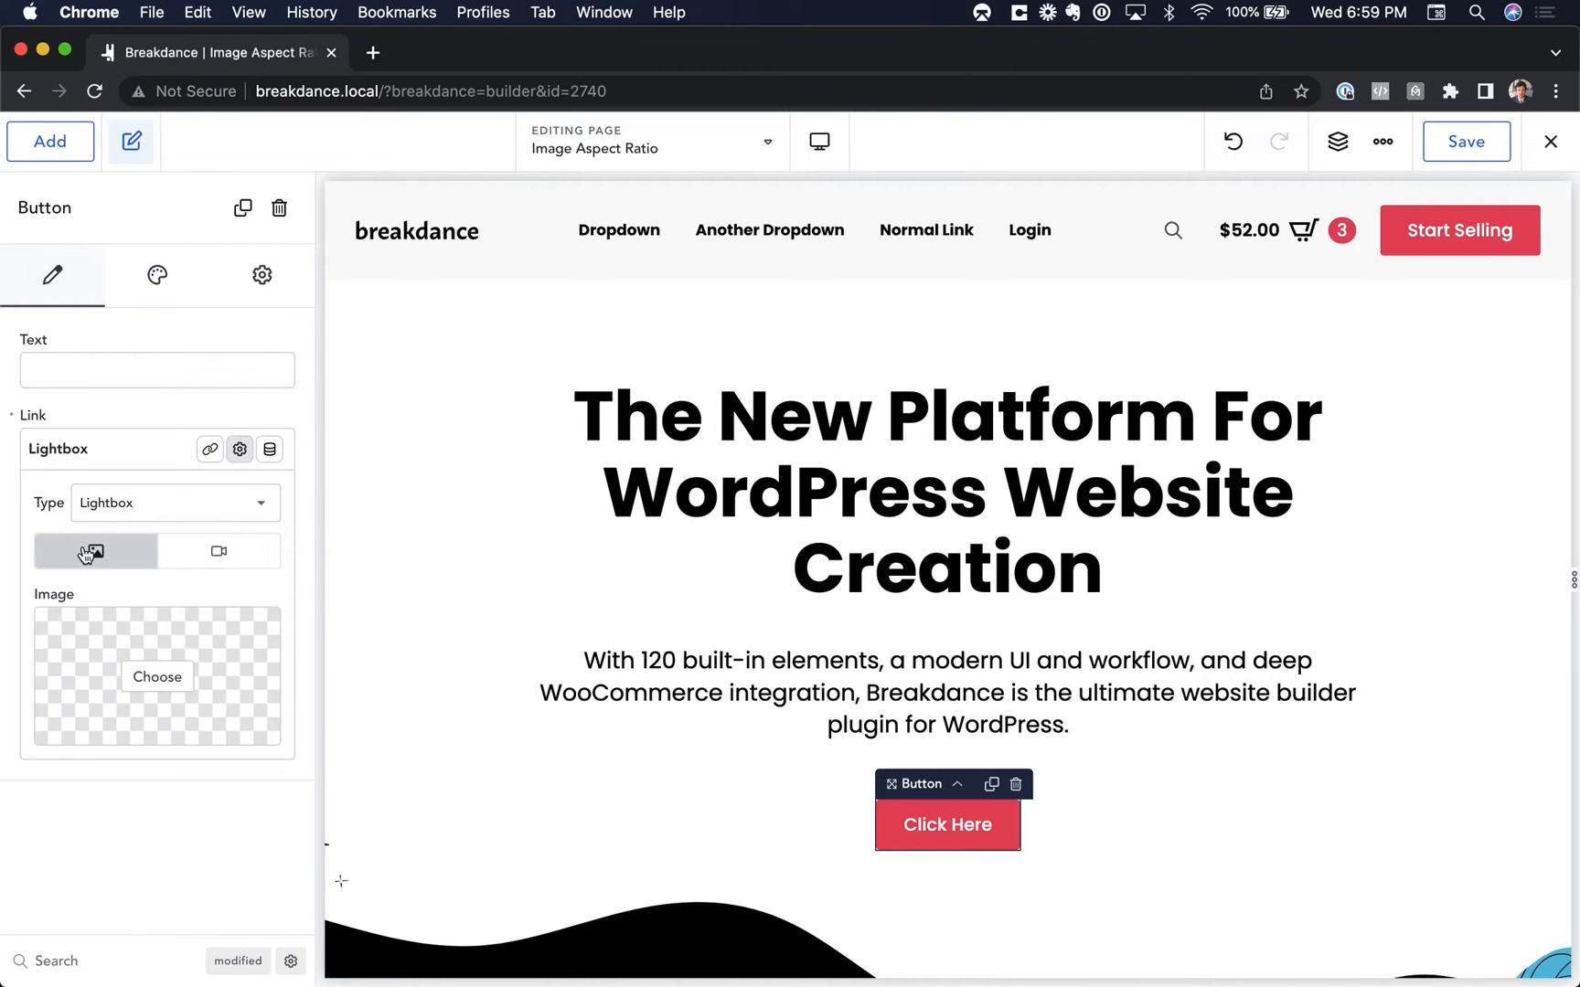
pyautogui.moveTo(164, 706)
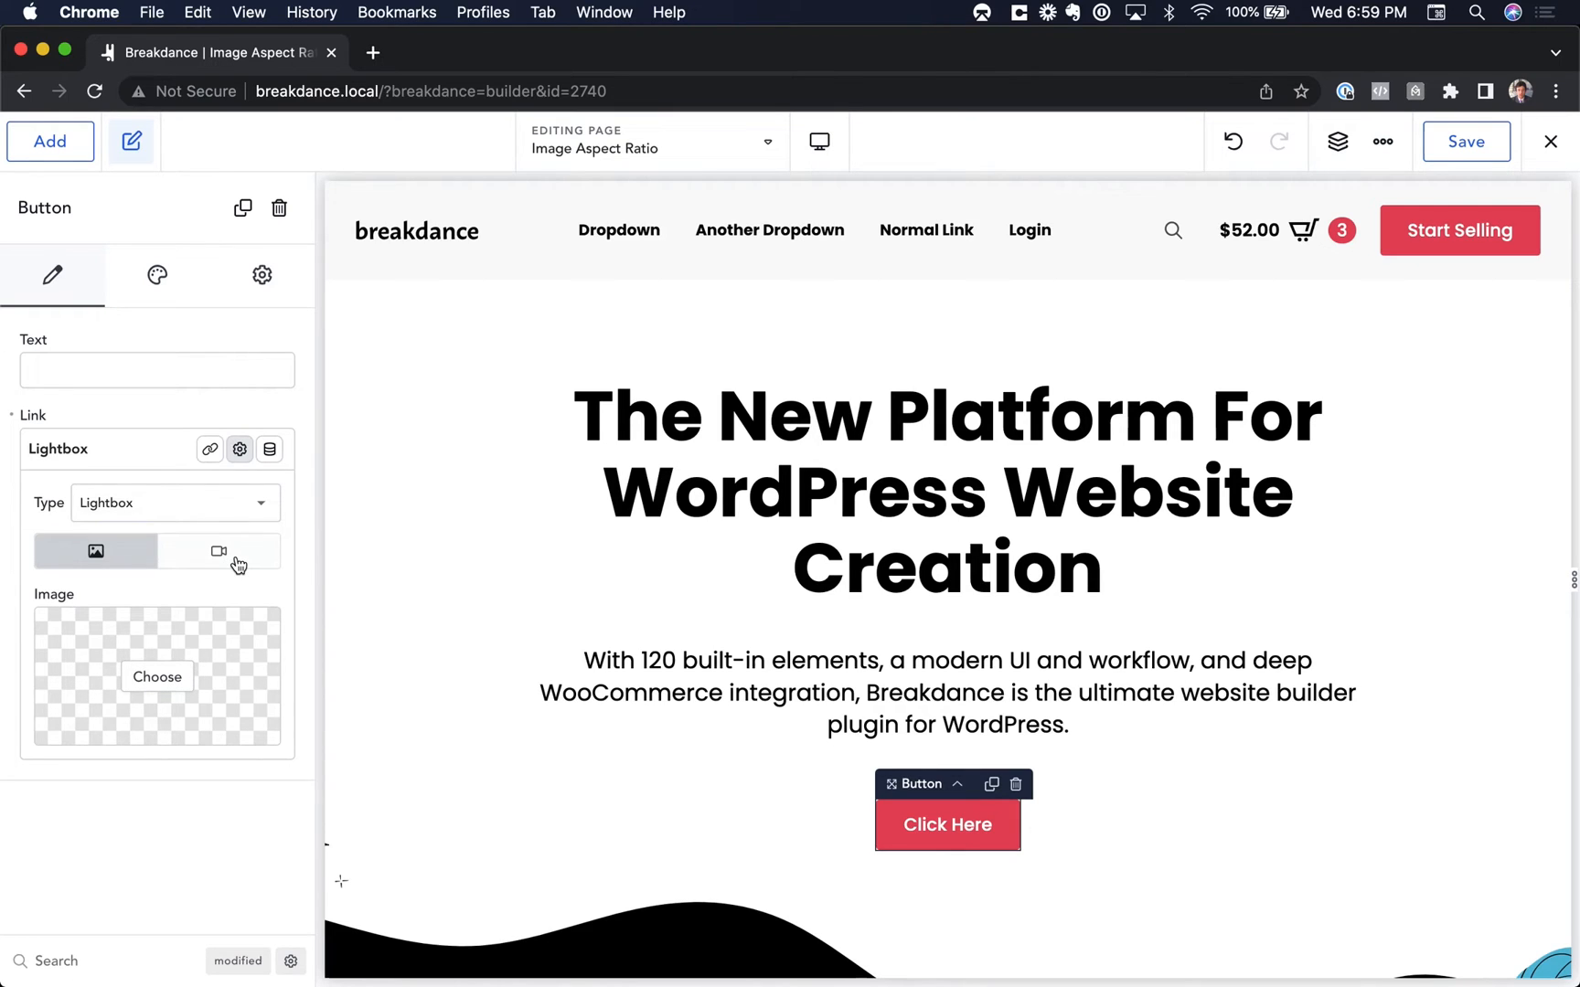
pyautogui.click(220, 551)
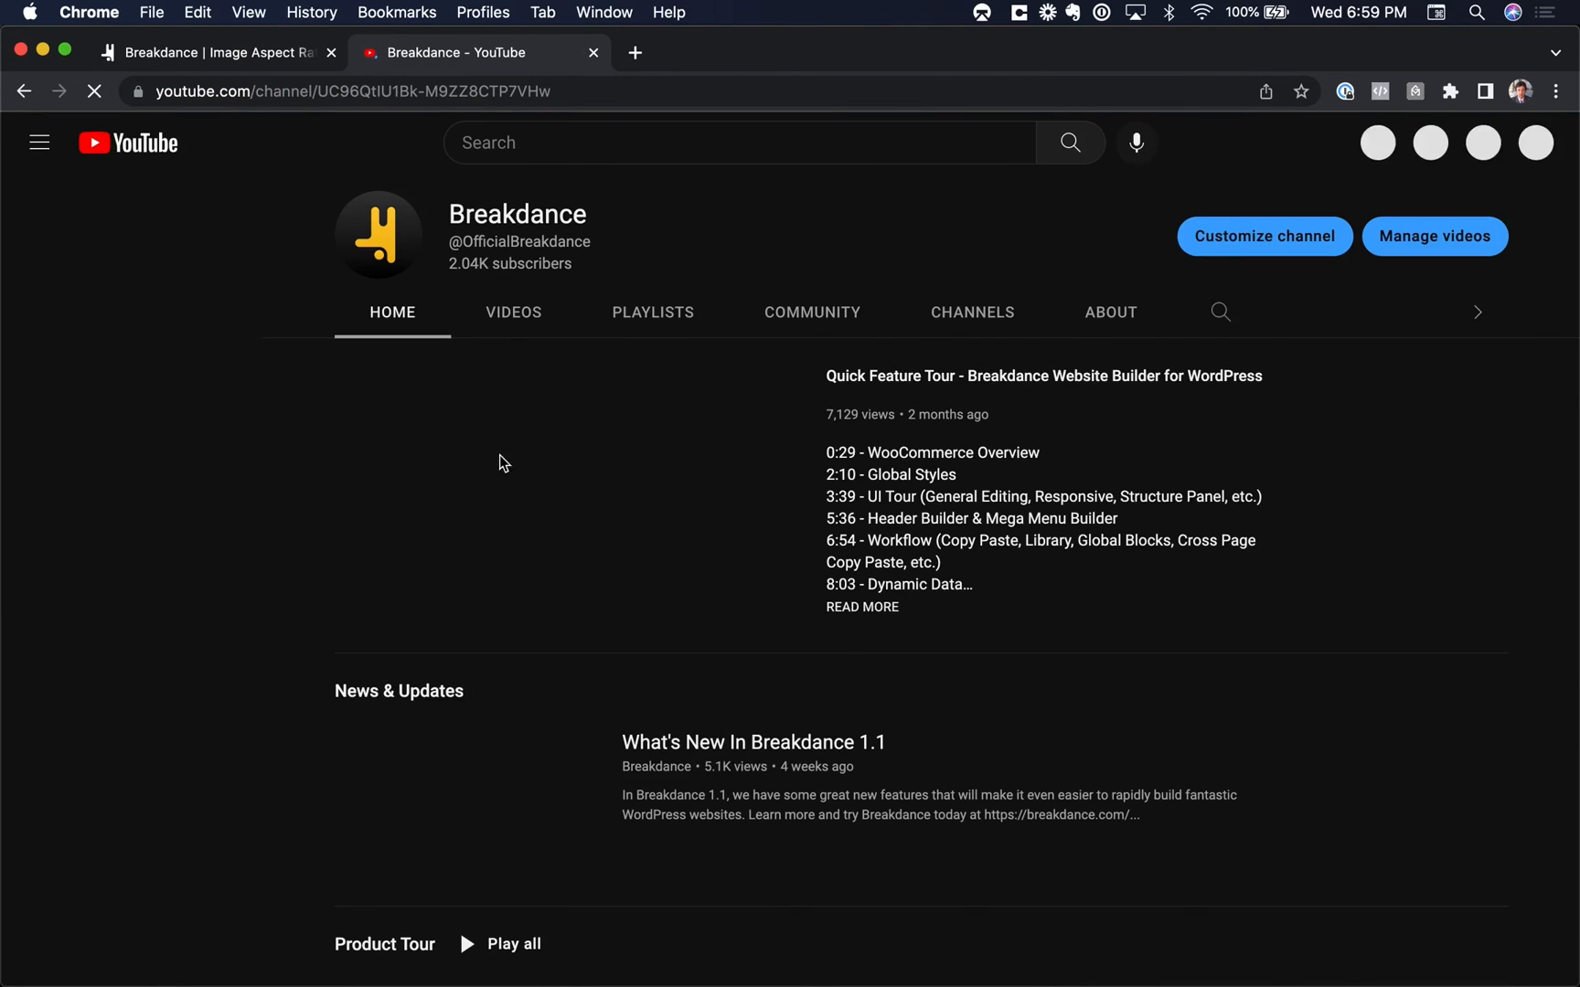
# Step: Open the Quick Feature Tour video on the Breakdance channel to grab its URL
pyautogui.click(1042, 377)
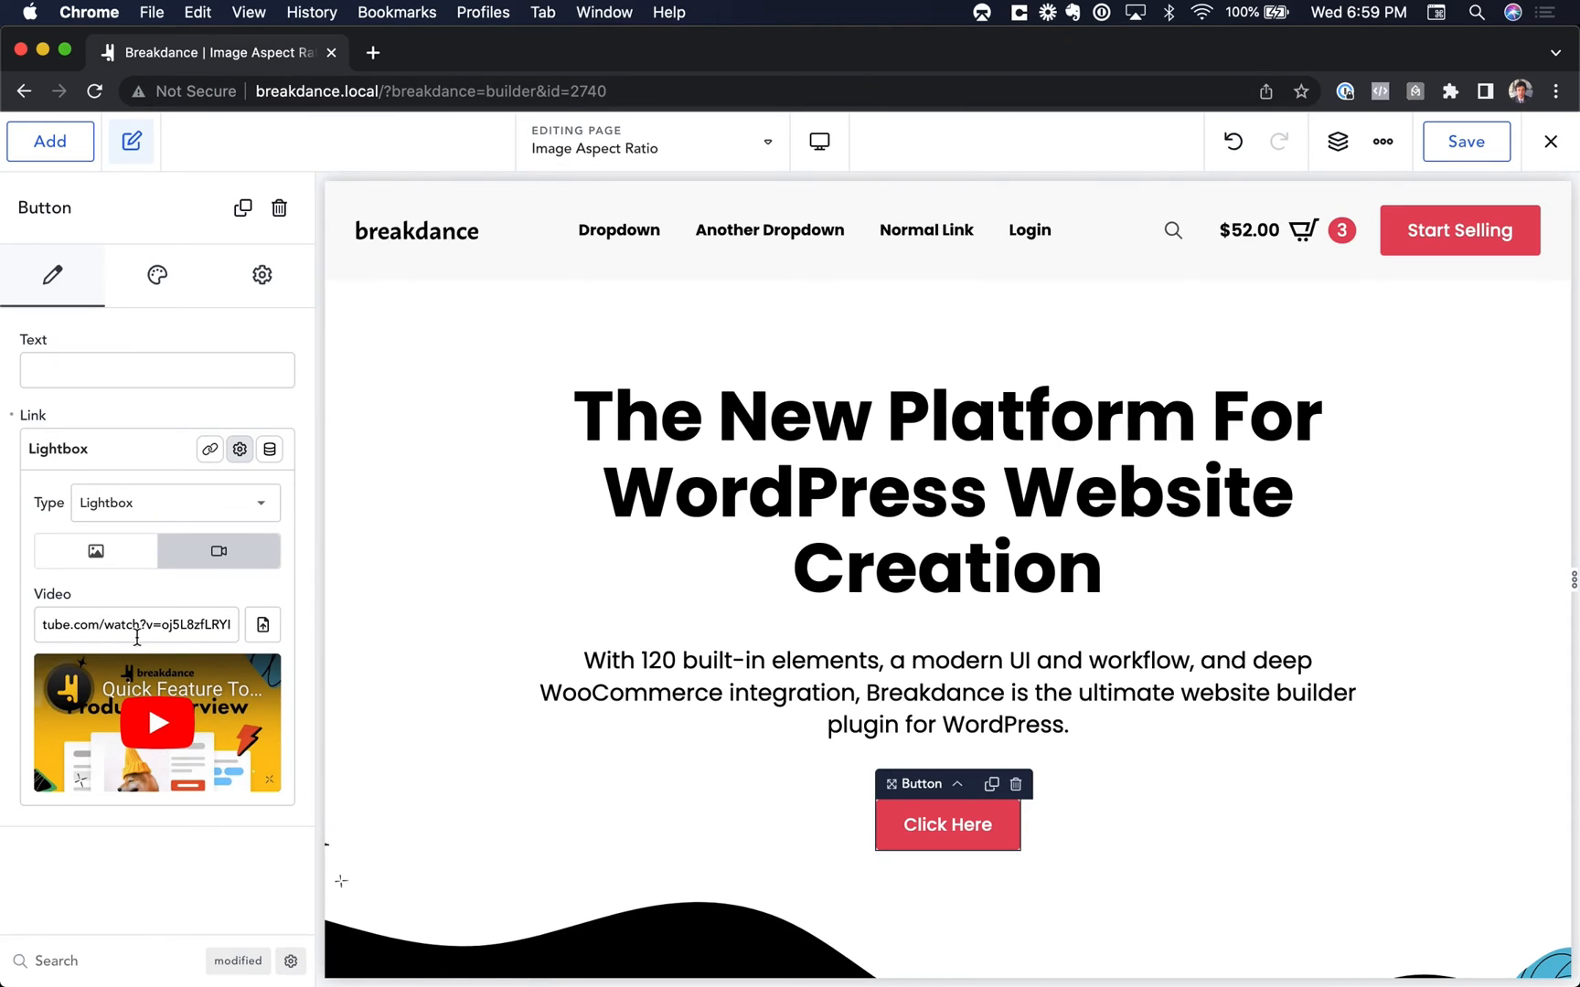
pyautogui.moveTo(963, 832)
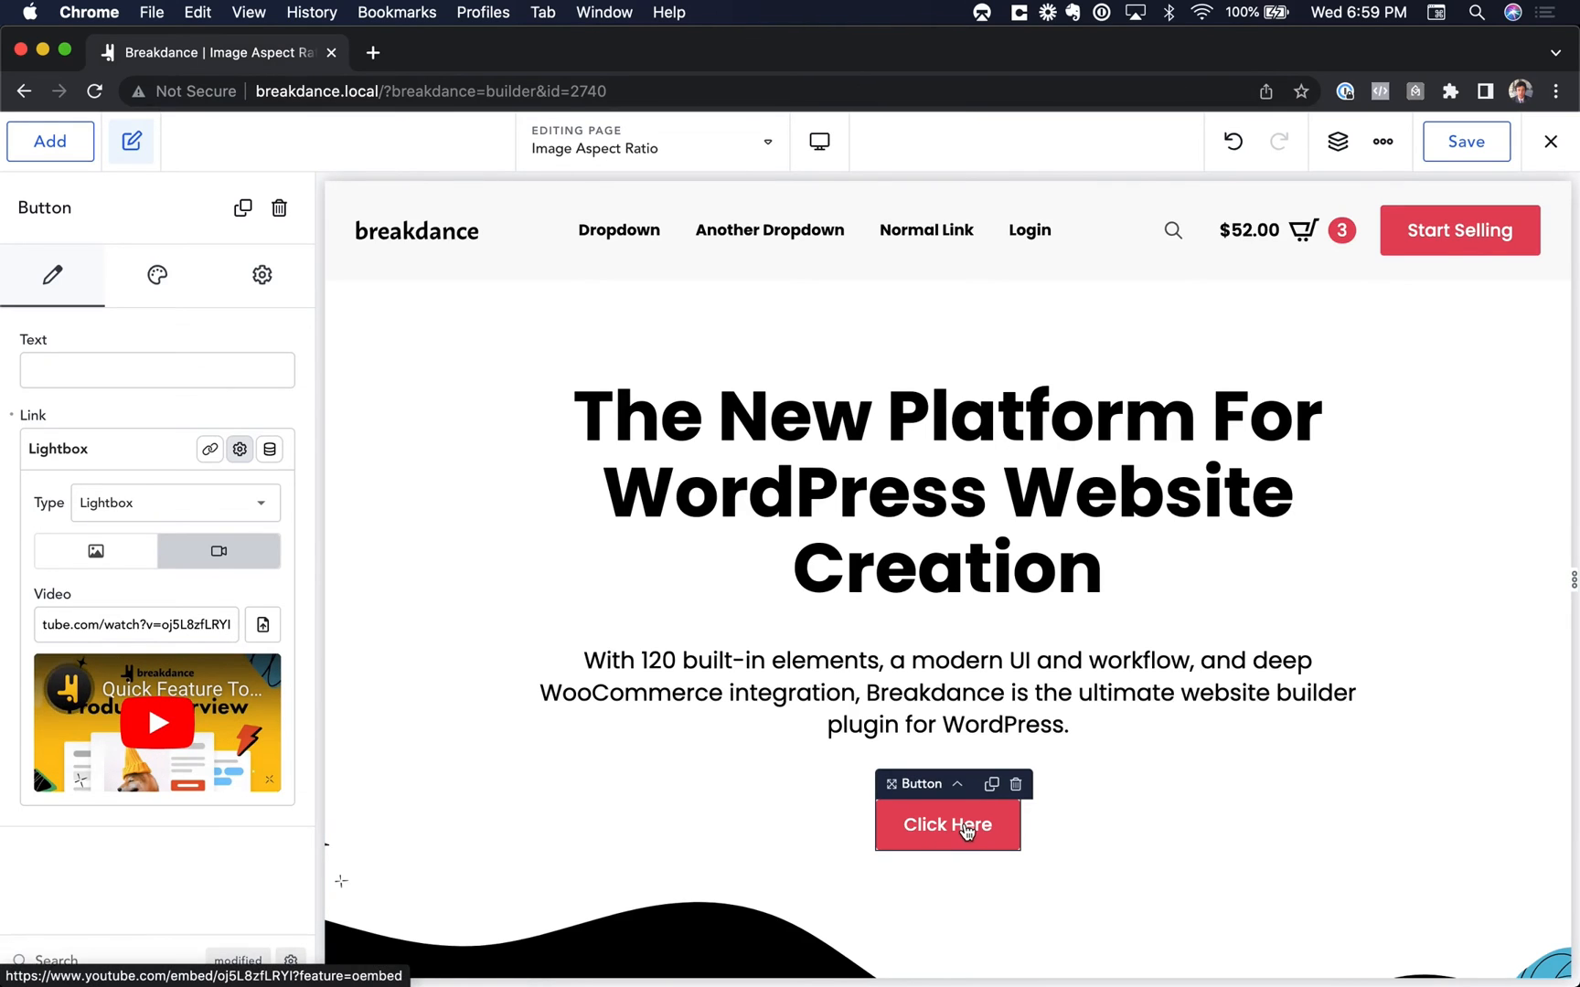
# Step: Save the page with the YouTube URL set as the lightbox video
pyautogui.click(1464, 141)
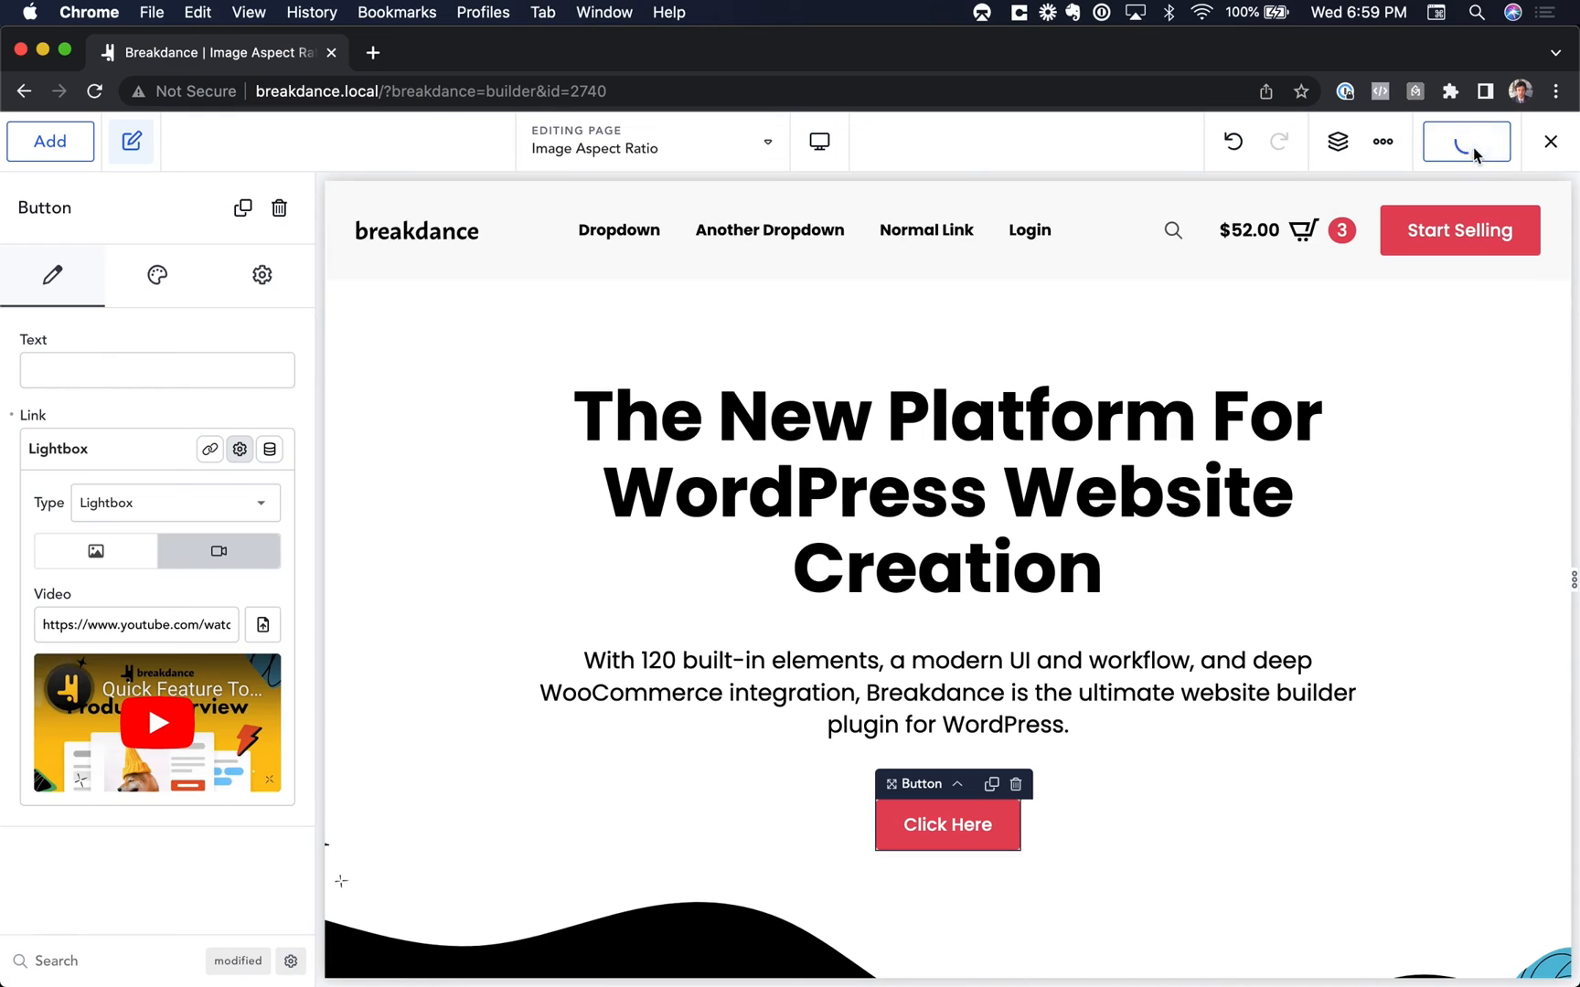
# Step: View the live page and confirm Click Here plays the Quick Feature Tour in a lightbox
pyautogui.click(1464, 141)
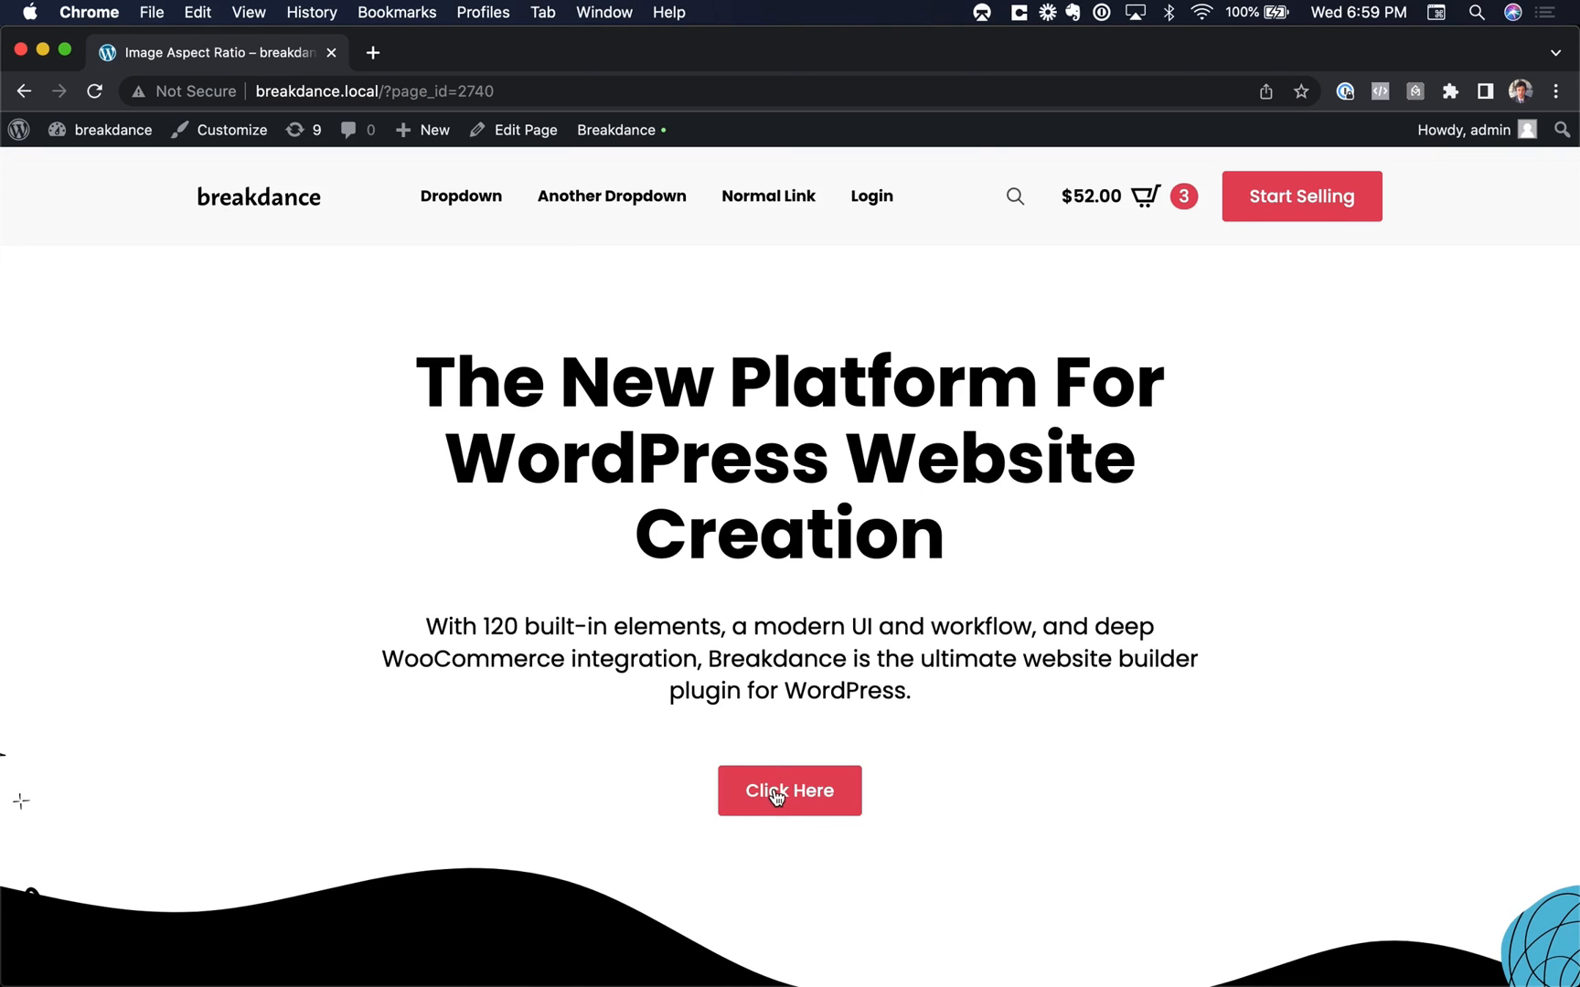
pyautogui.click(788, 790)
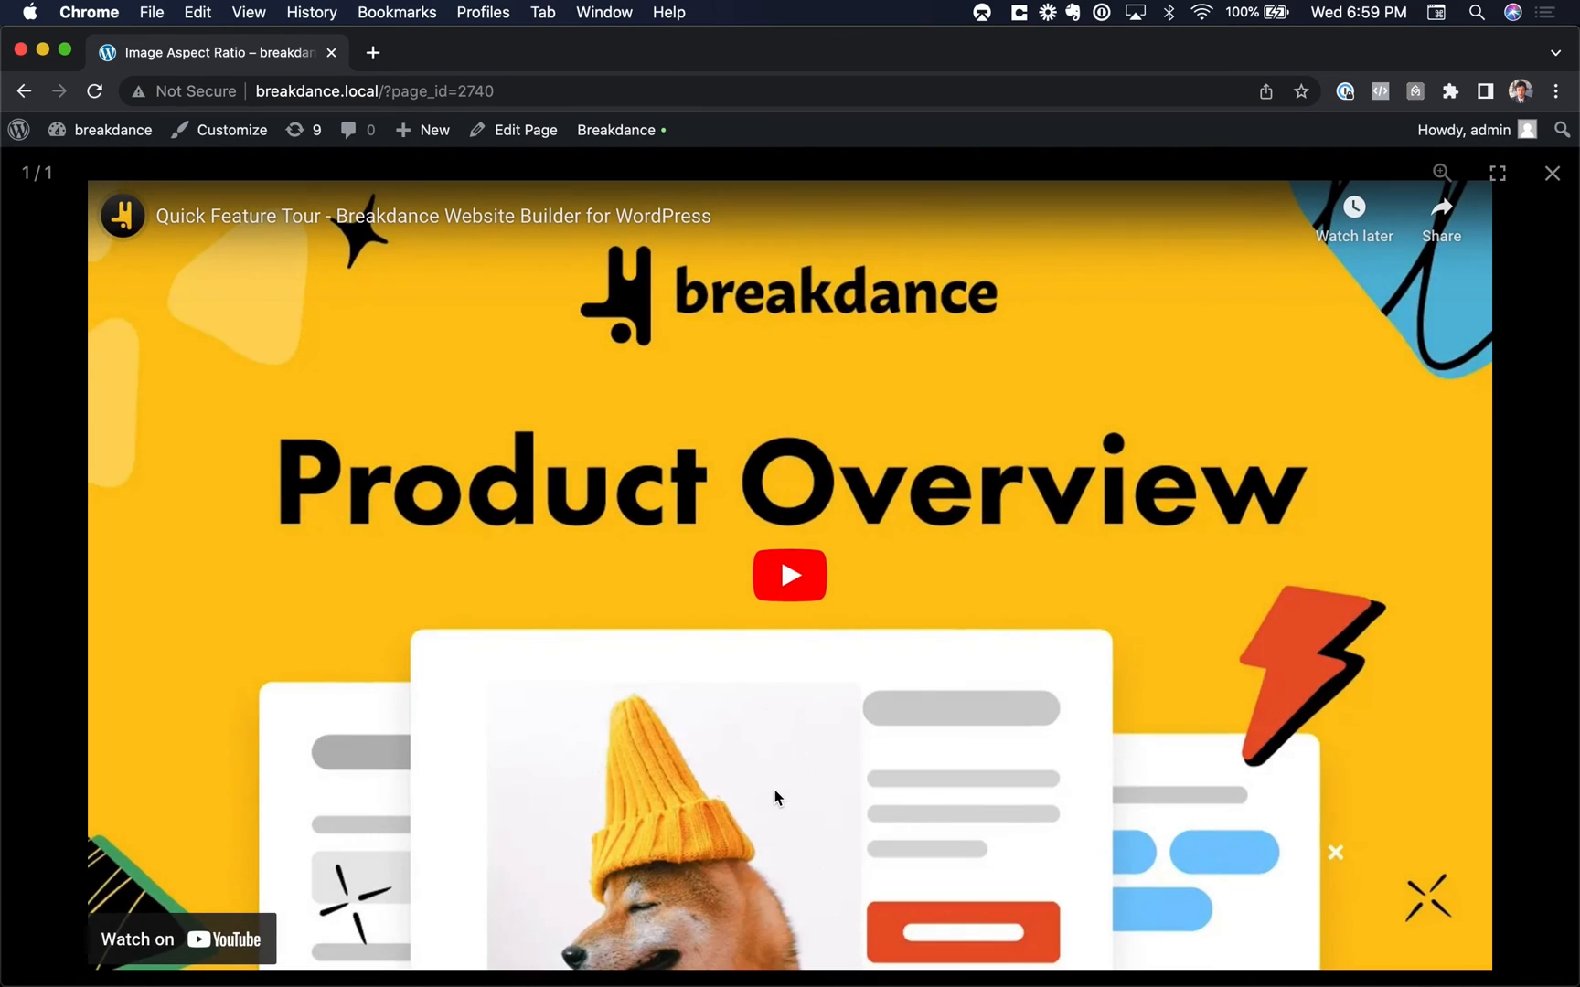
pyautogui.moveTo(788, 576)
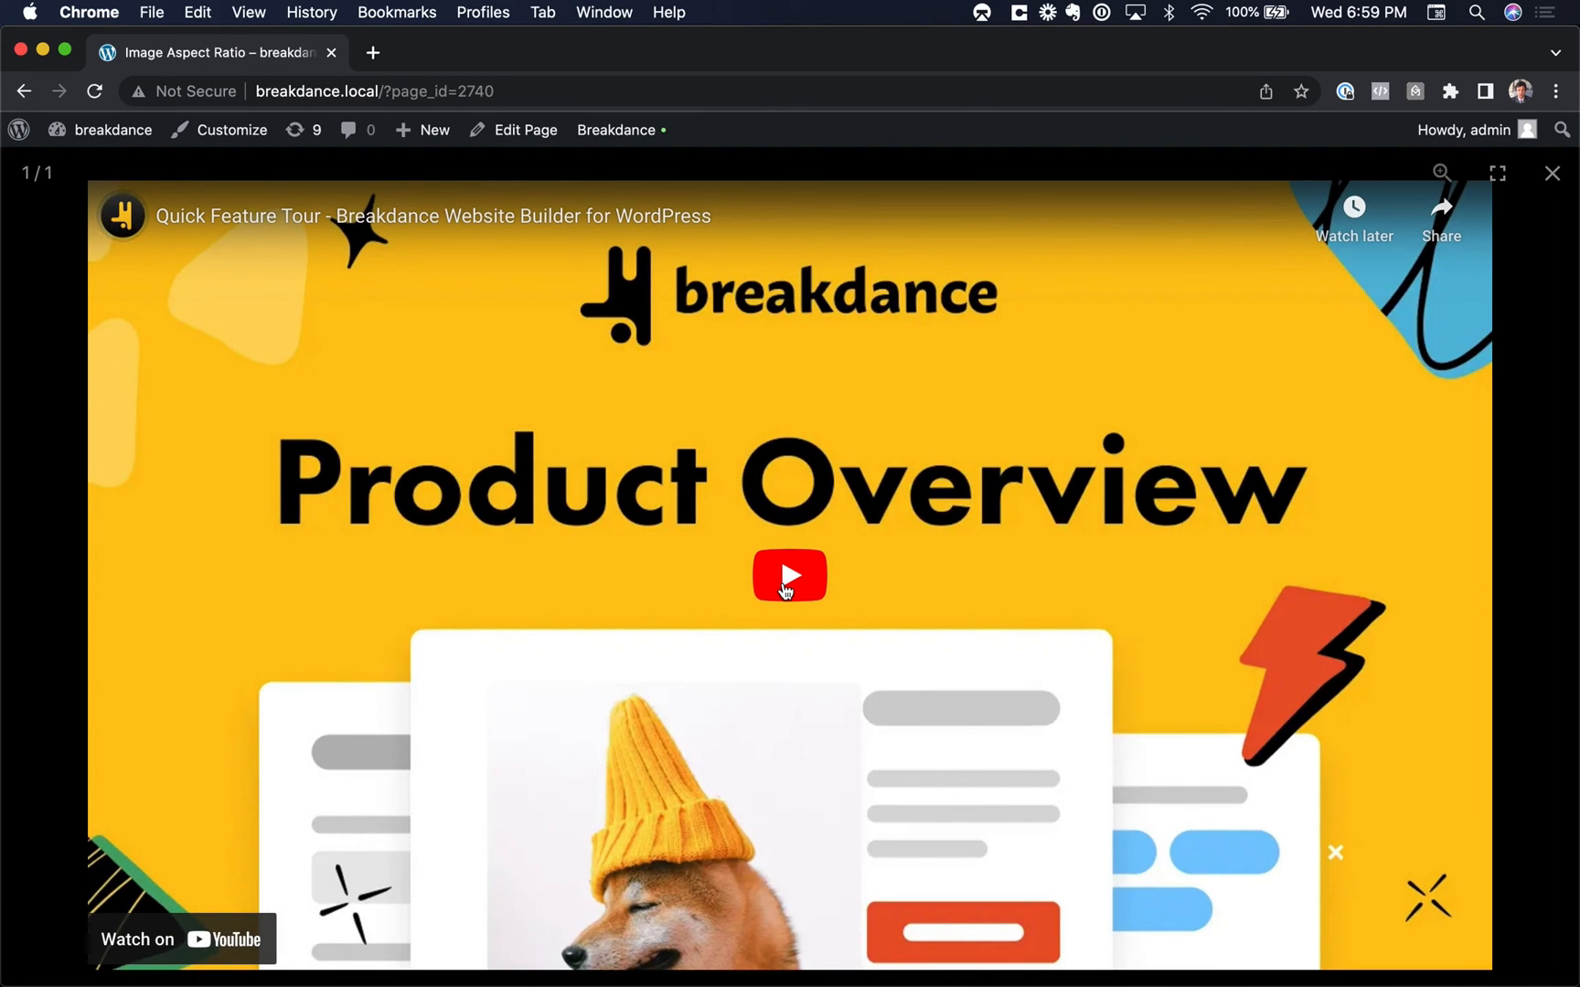